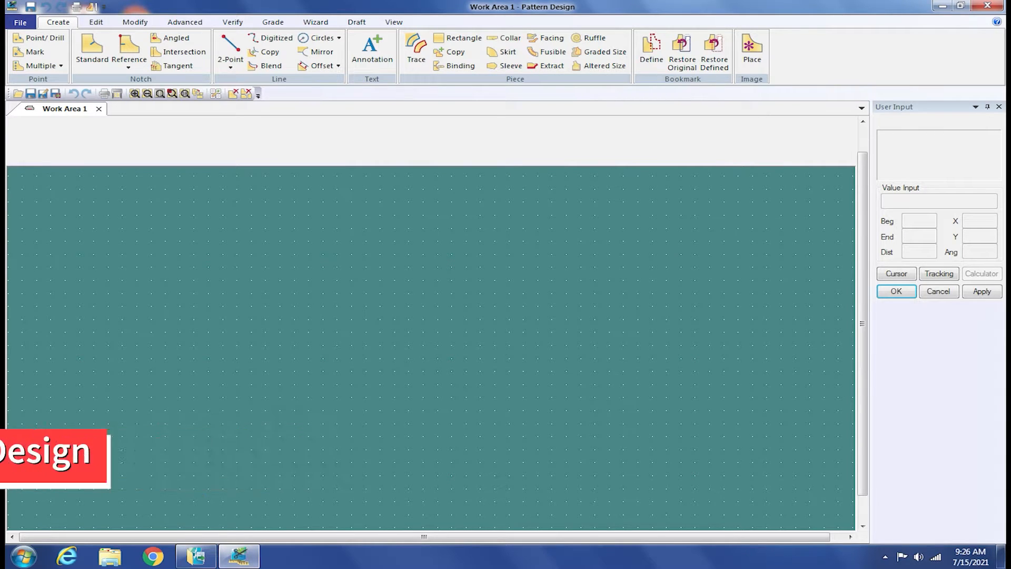
Close Pattern Design with its empty Work Area 1 to return to the desktop.
click(238, 554)
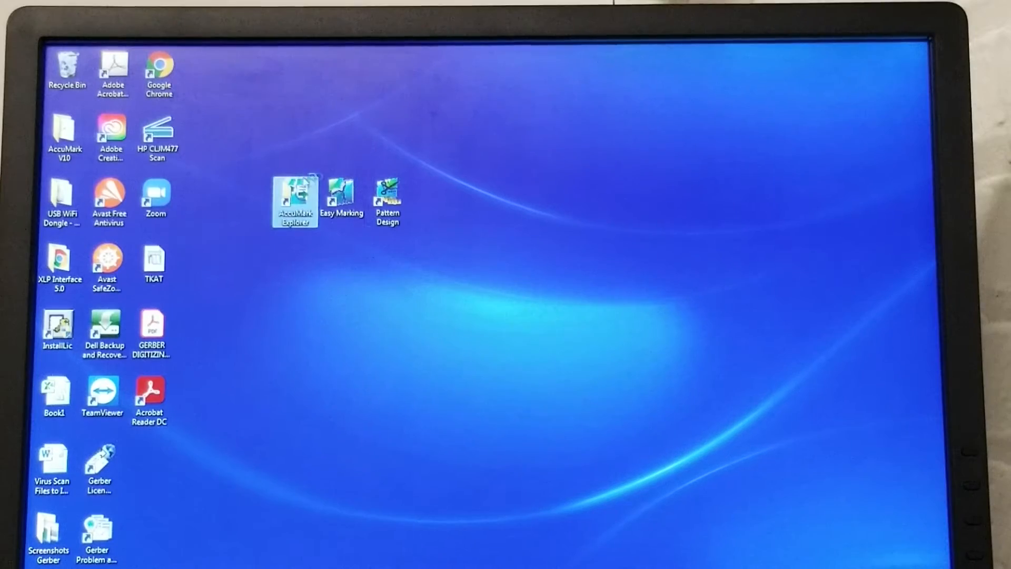
Launch AccuMark Explorer from its desktop shortcut.
double_click(294, 200)
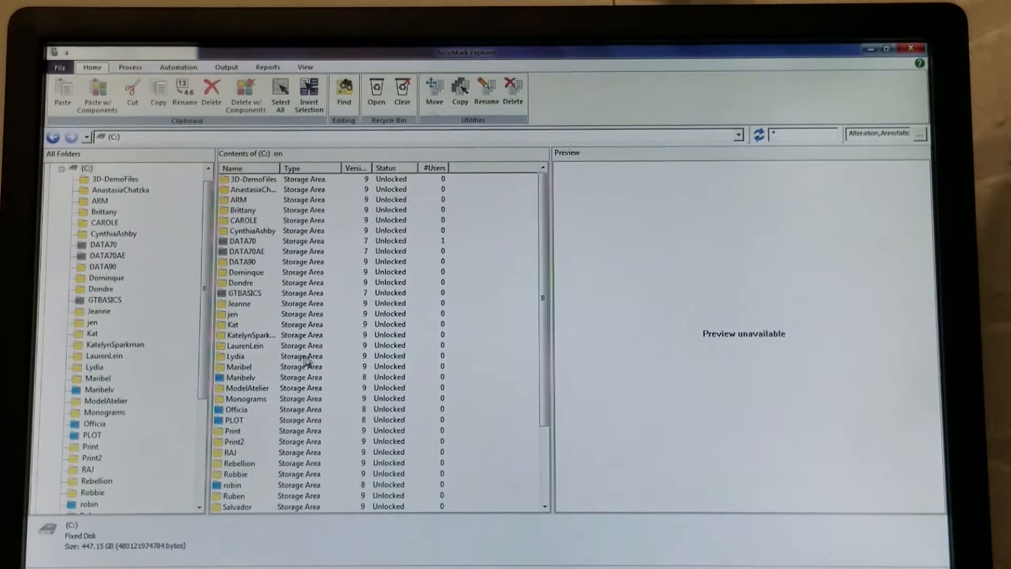
Open pieces DMBK, DMFT, DMSL and DMFC from the Kat storage area in Model Editor.
double_click(92, 333)
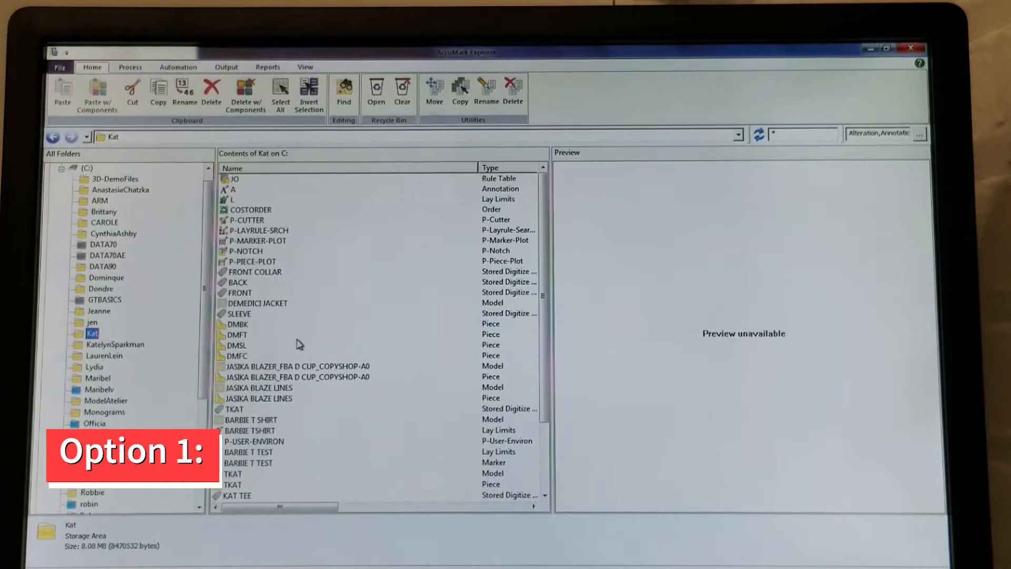
scroll(down, 3)
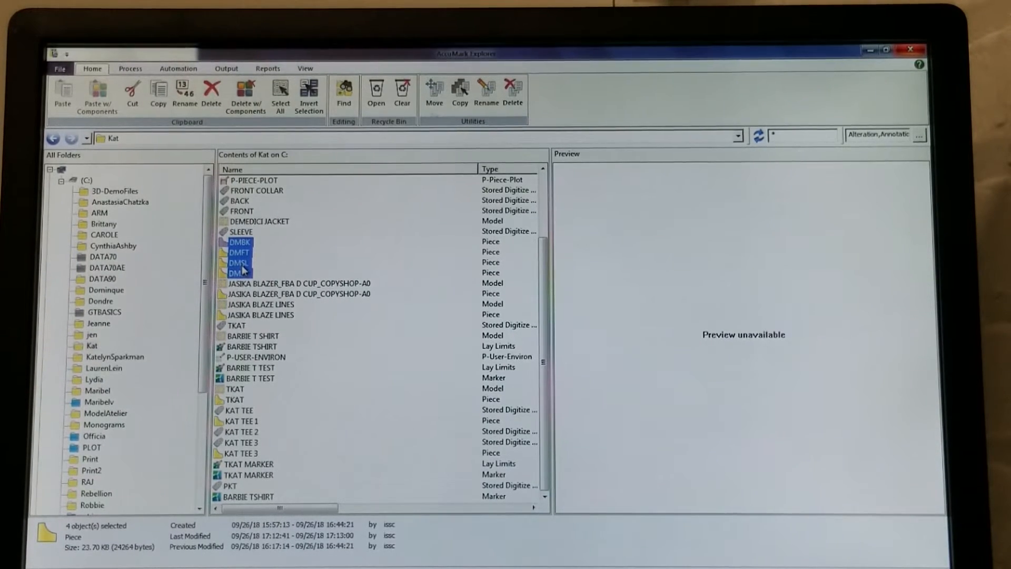
right_click(240, 272)
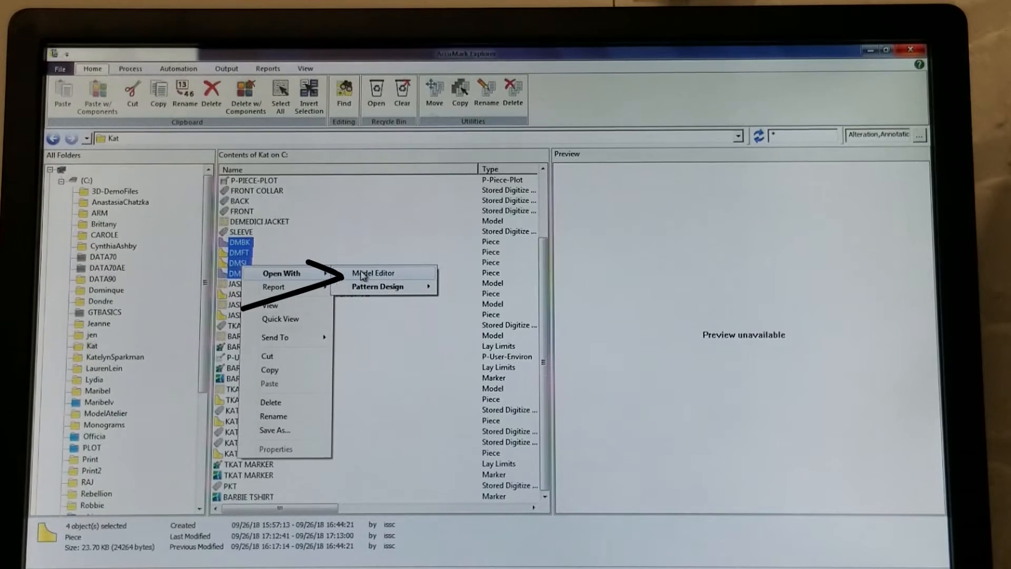
click(372, 273)
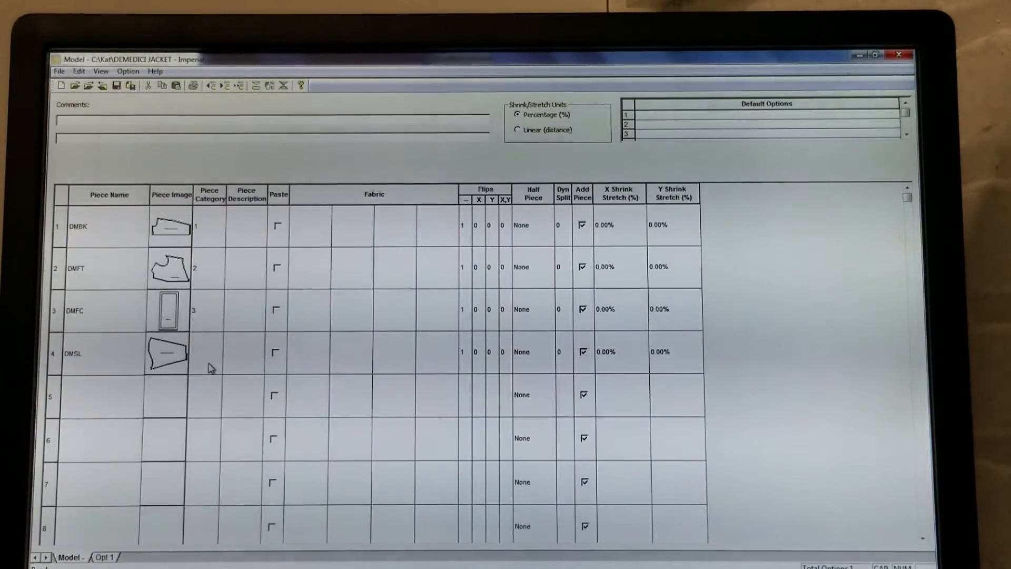
Assign piece categories 1–4, fabrics S and L, and an X flip of 1 for DMFT.
click(209, 352)
text(4)
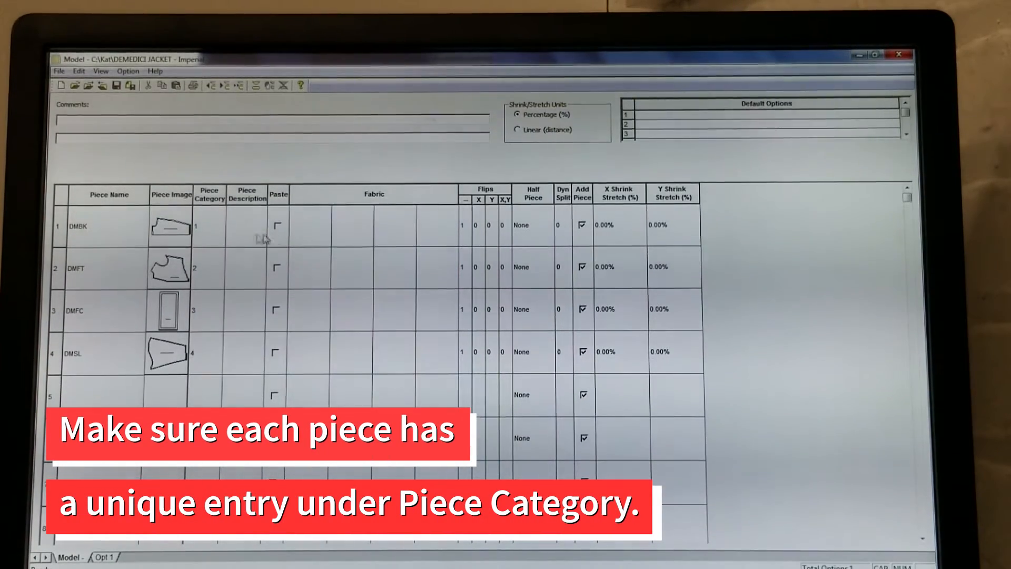
click(311, 225)
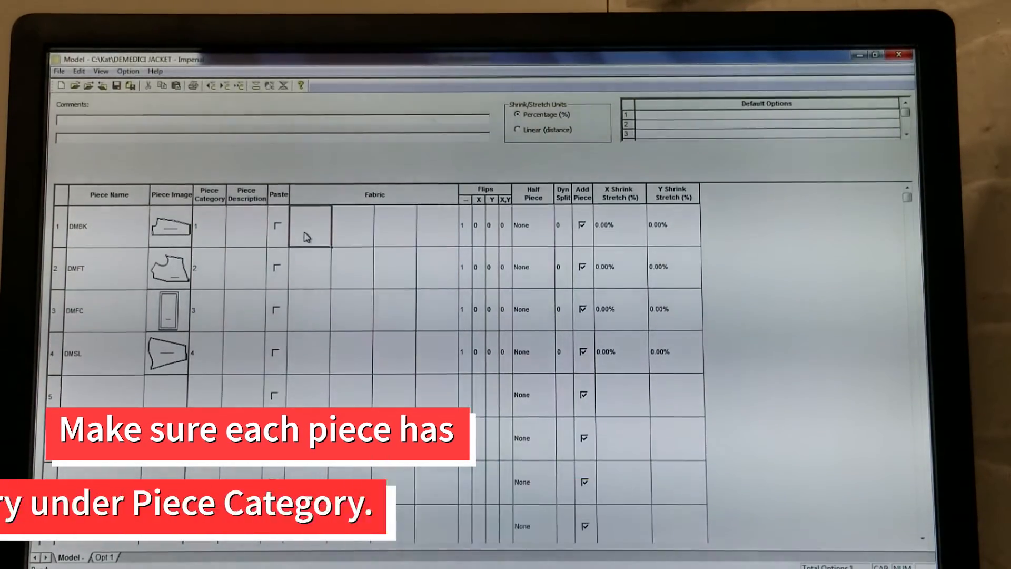
click(309, 267)
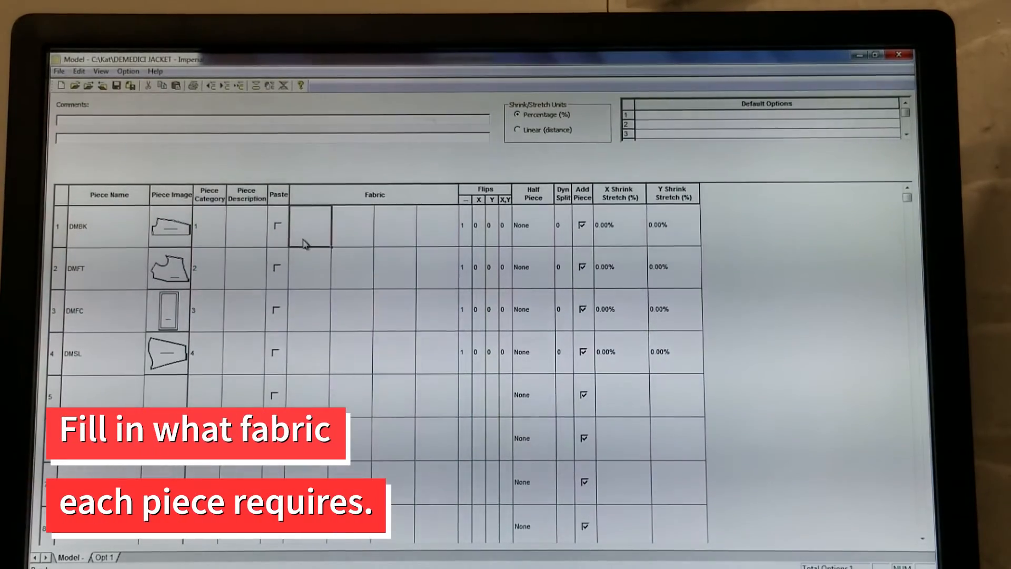
text(s)
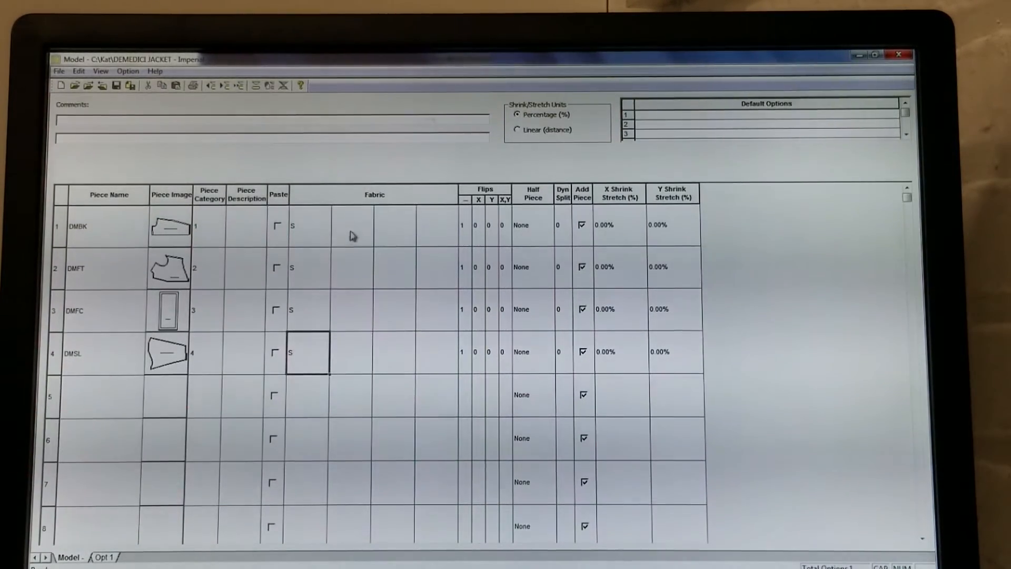
click(351, 270)
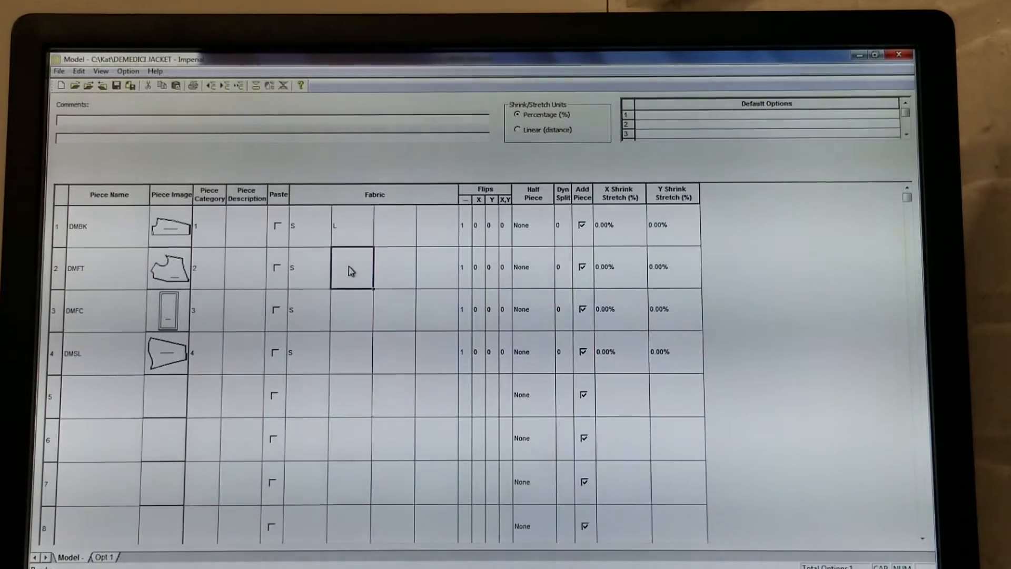
click(352, 352)
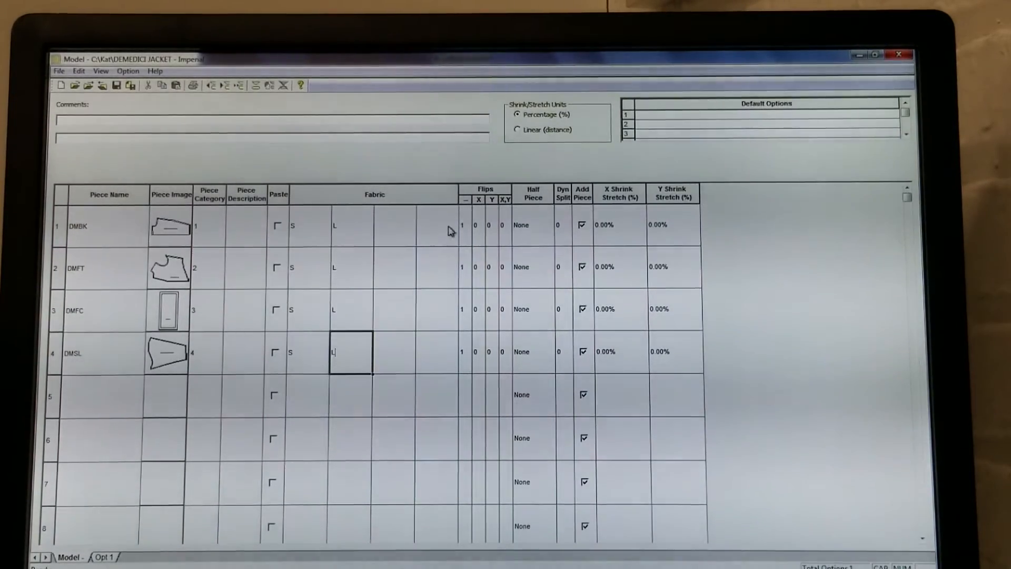
click(479, 267)
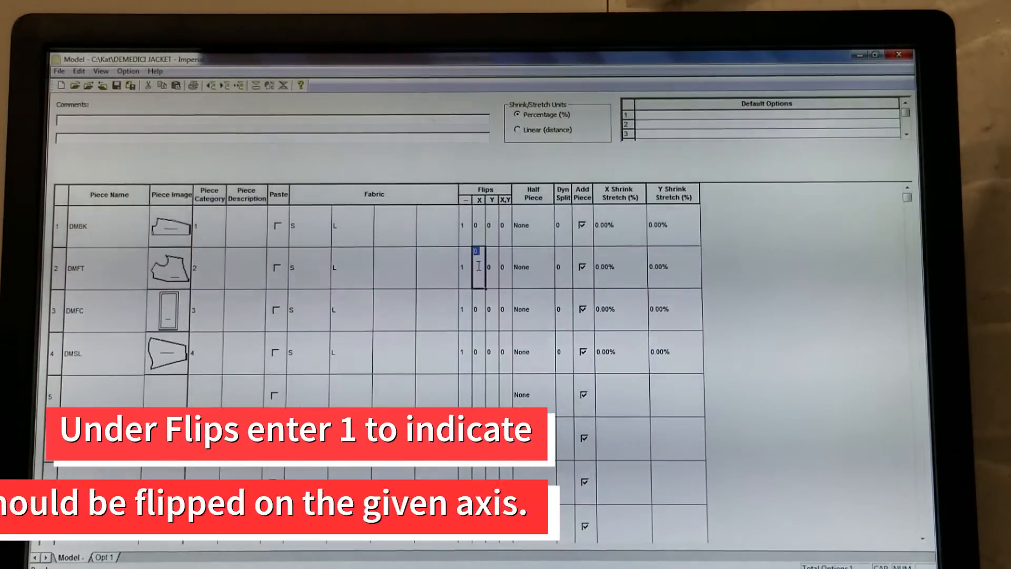
text(1)
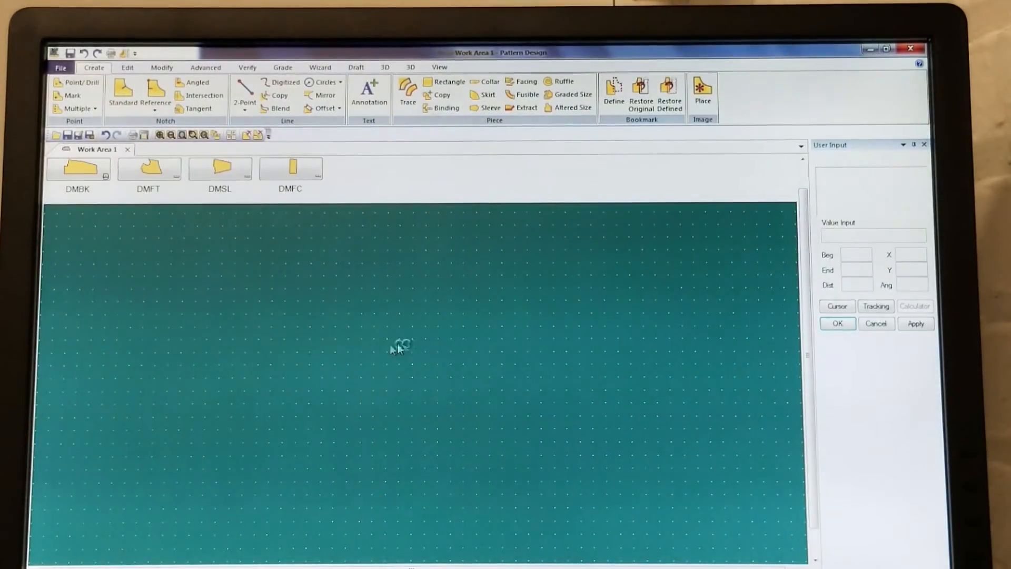
Place the four jacket pieces in the work area and start Create/Edit Model.
click(149, 167)
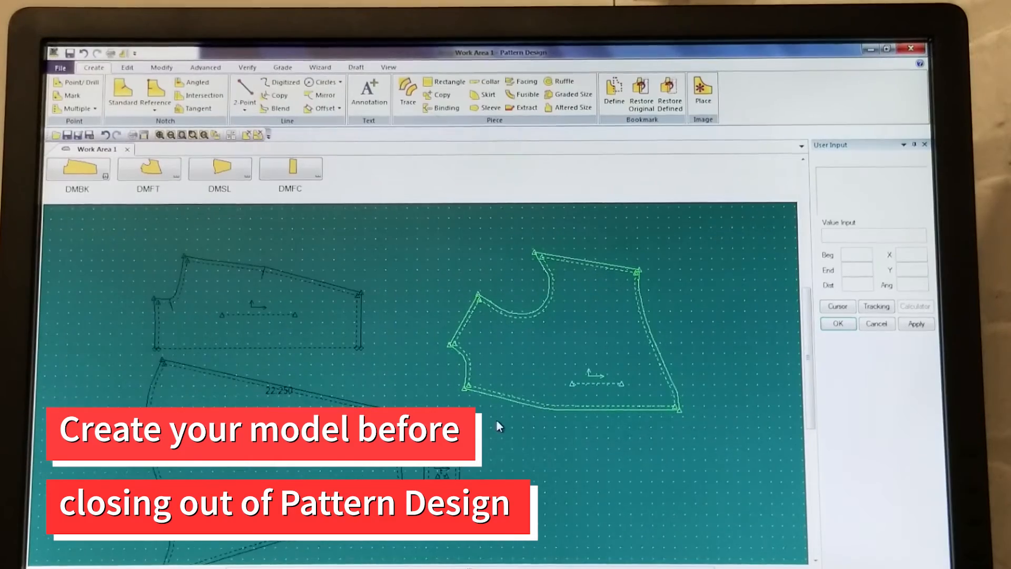
click(60, 67)
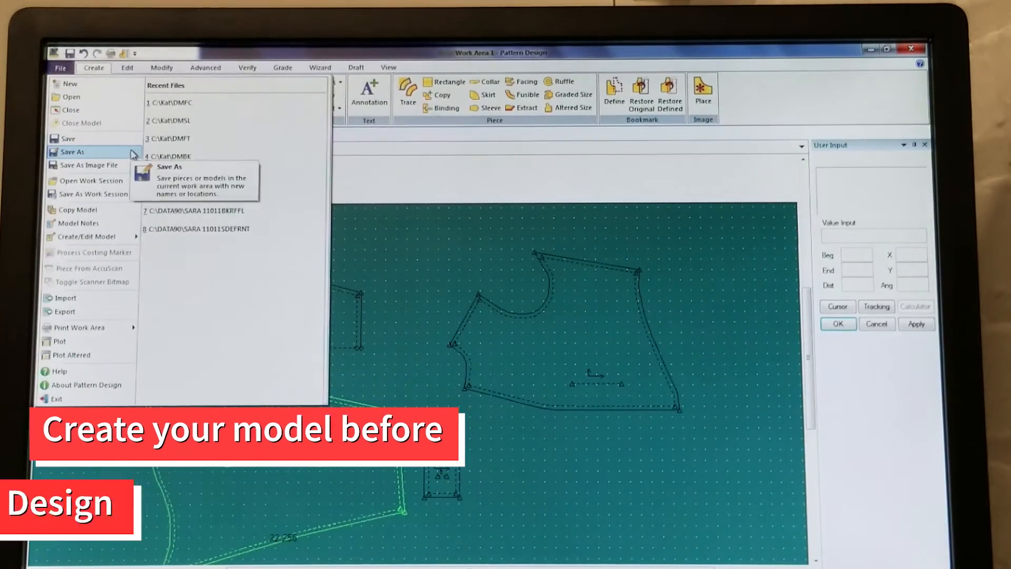
mouse_move(90, 180)
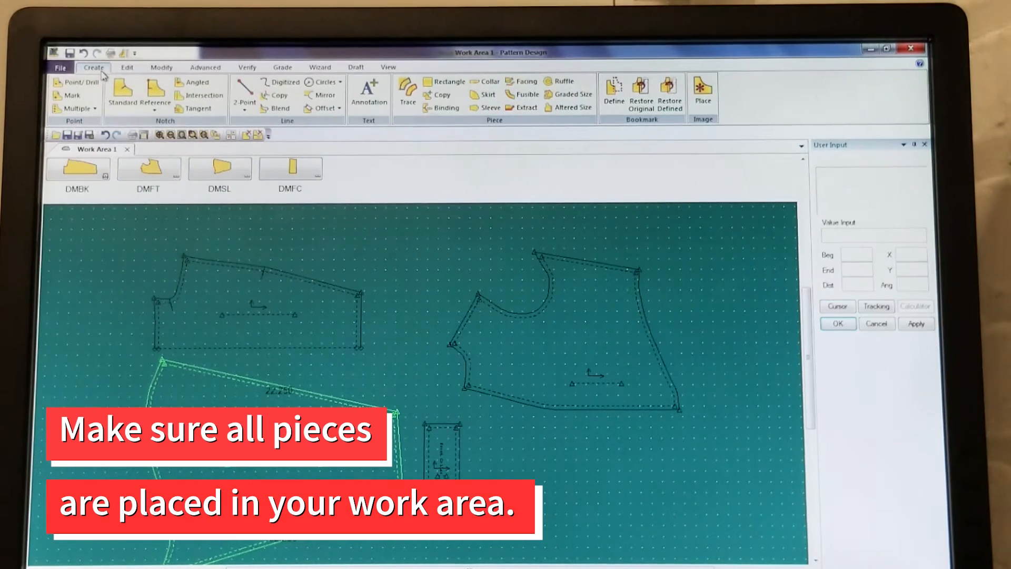
click(60, 67)
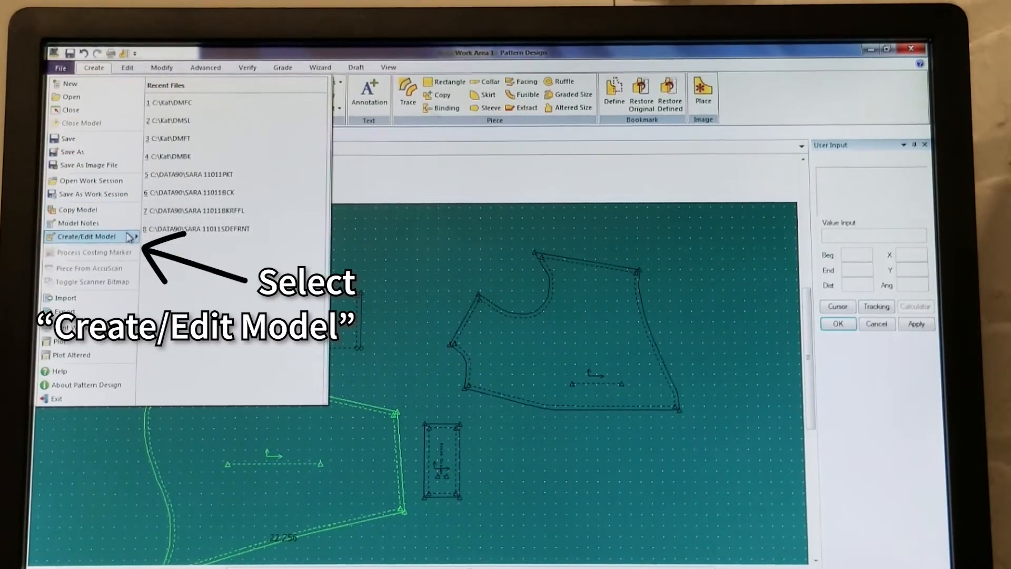
click(84, 236)
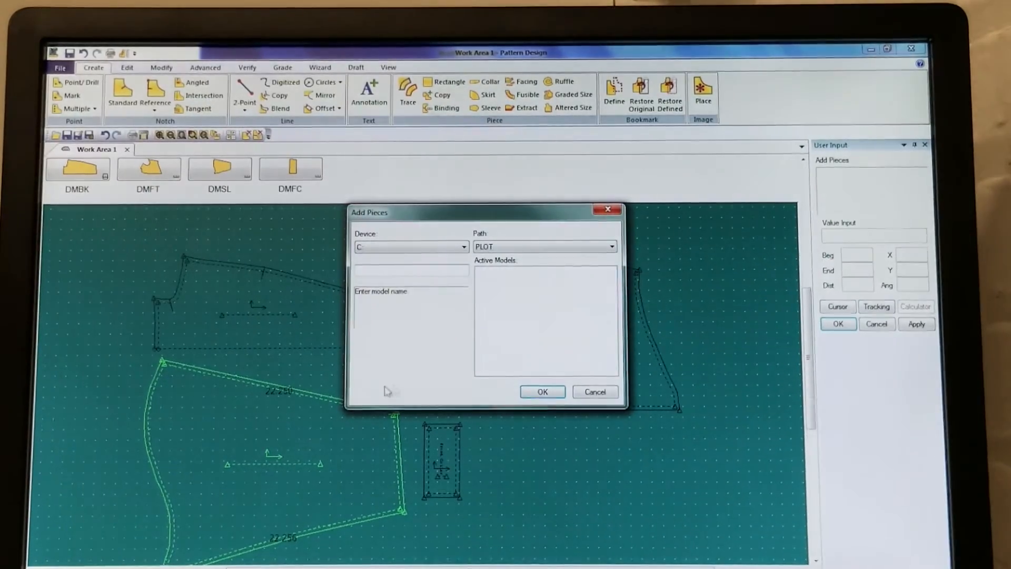
Name the new model KAT JACKET and store it in the Kat area.
click(611, 246)
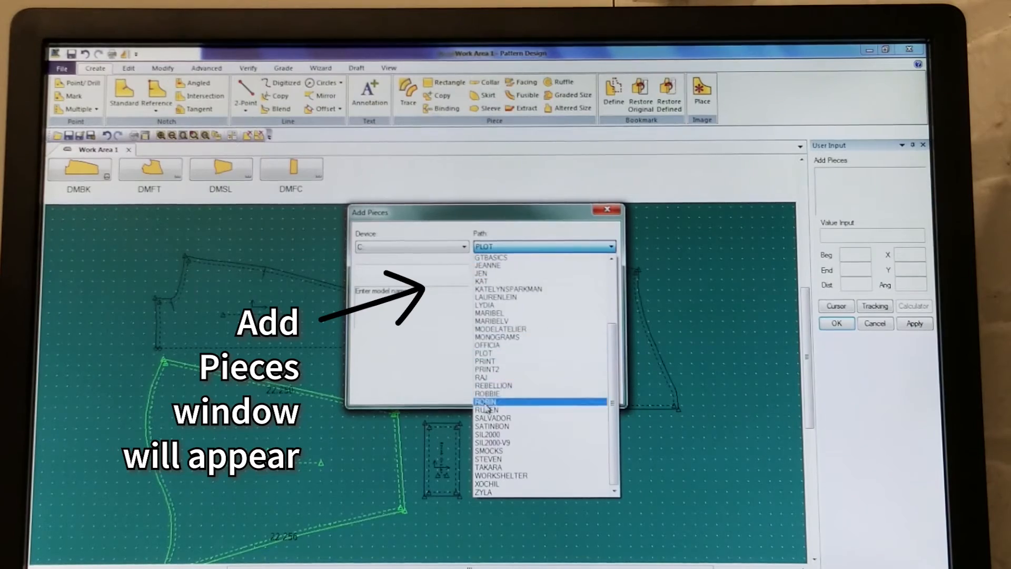
click(484, 281)
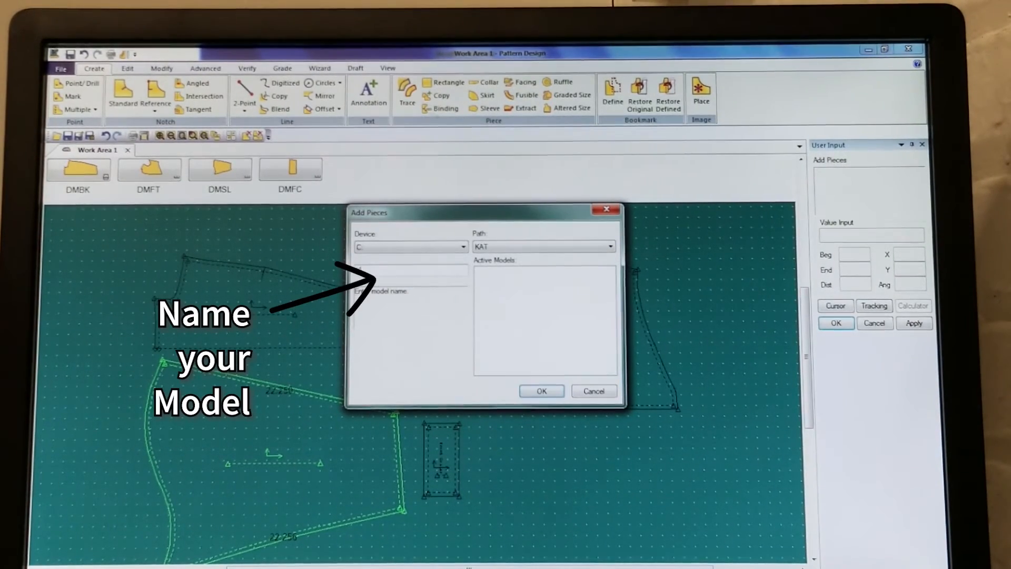
text(KAT JACKET)
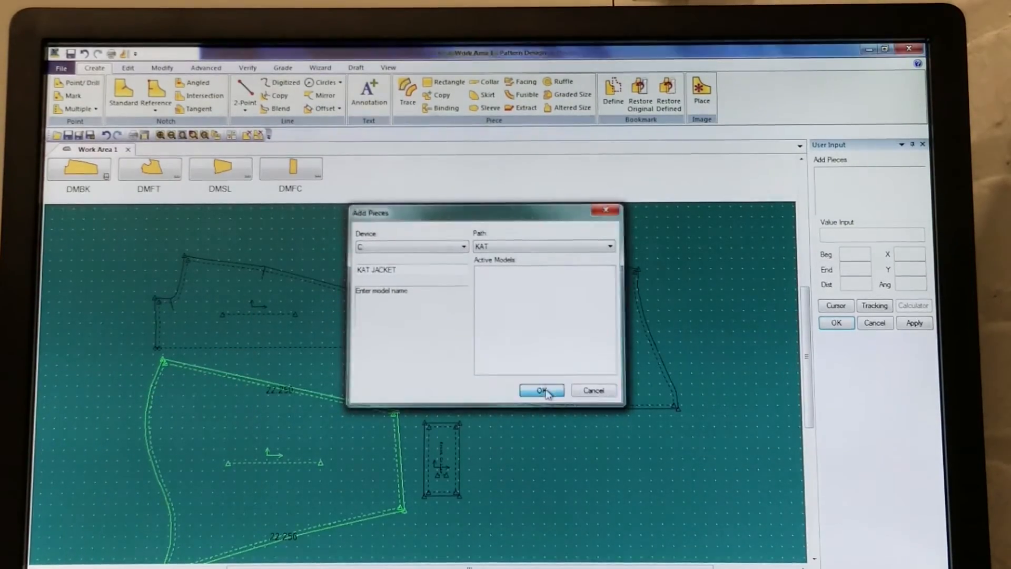
click(542, 390)
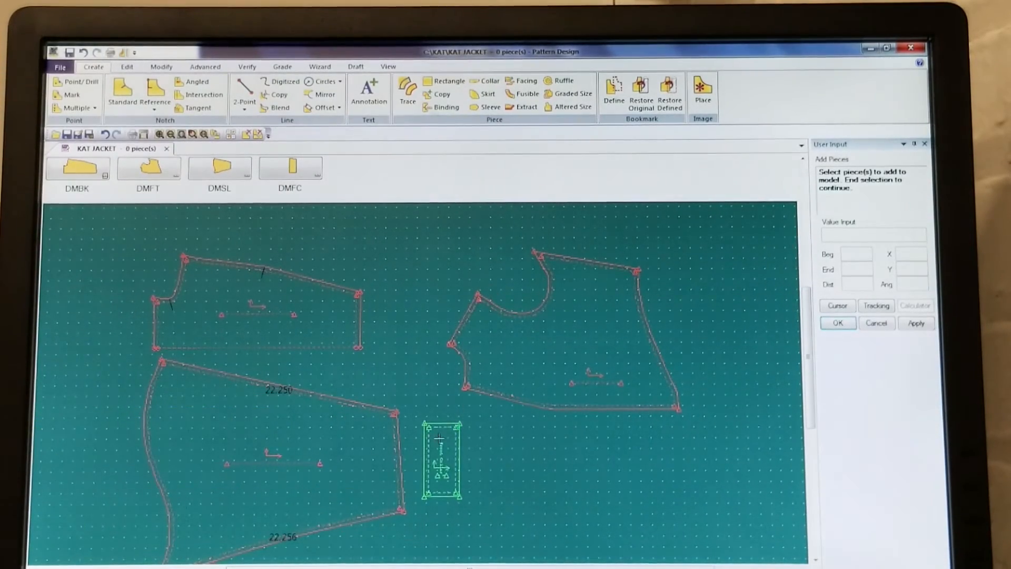
Add the four pieces to KAT JACKET, dismiss the prompts, and exit Pattern Design.
click(837, 323)
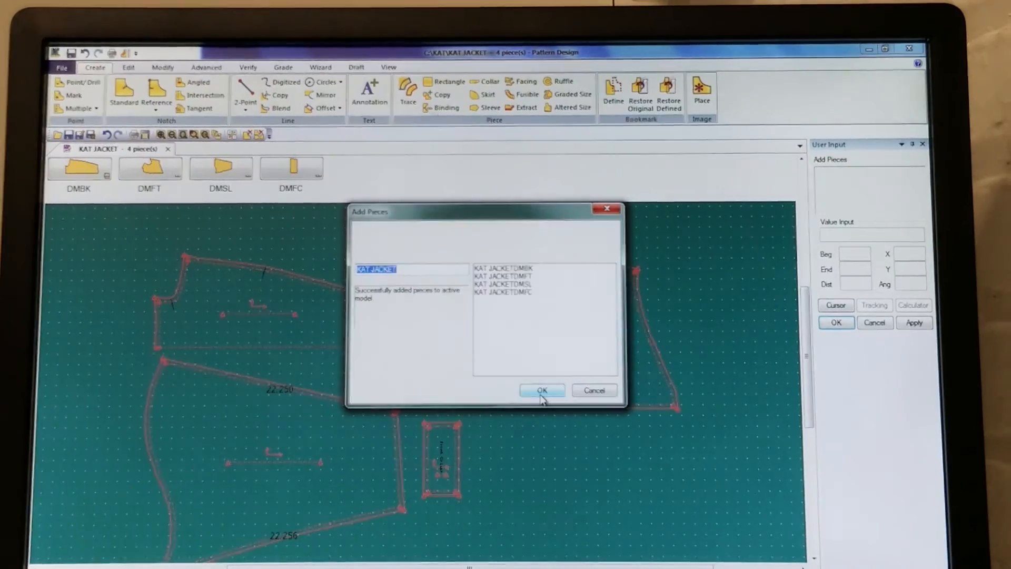
click(541, 390)
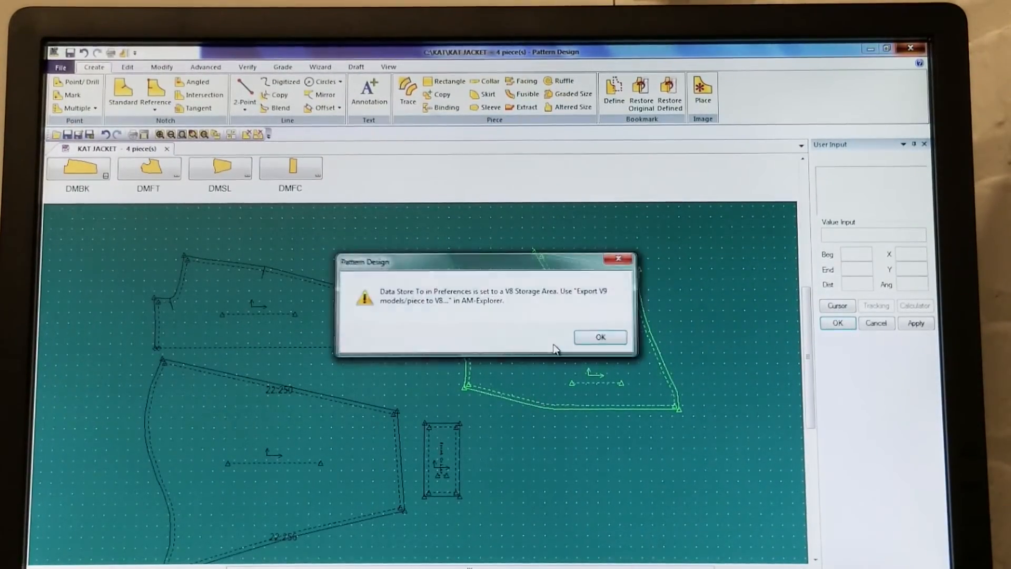
click(599, 337)
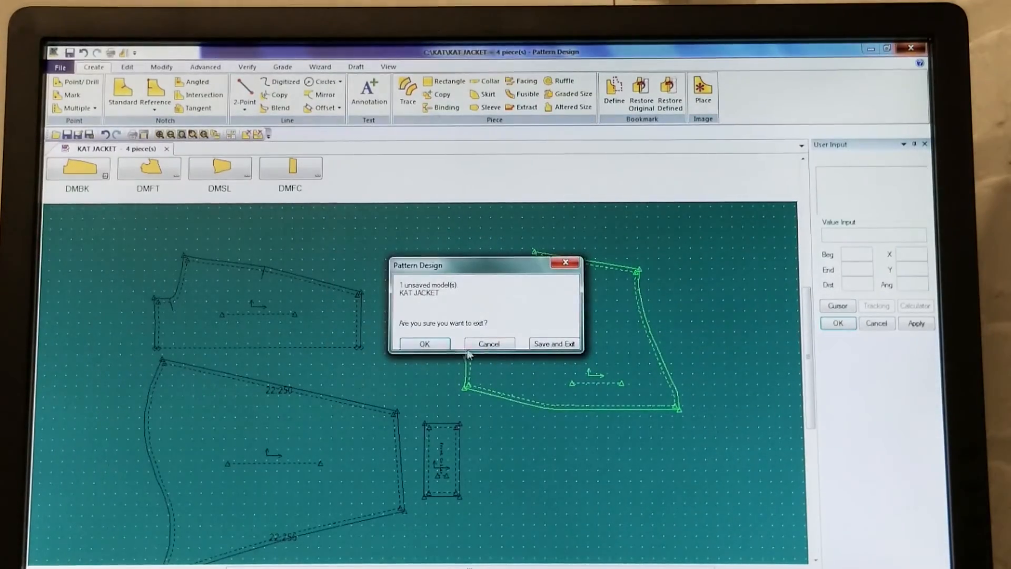
click(423, 343)
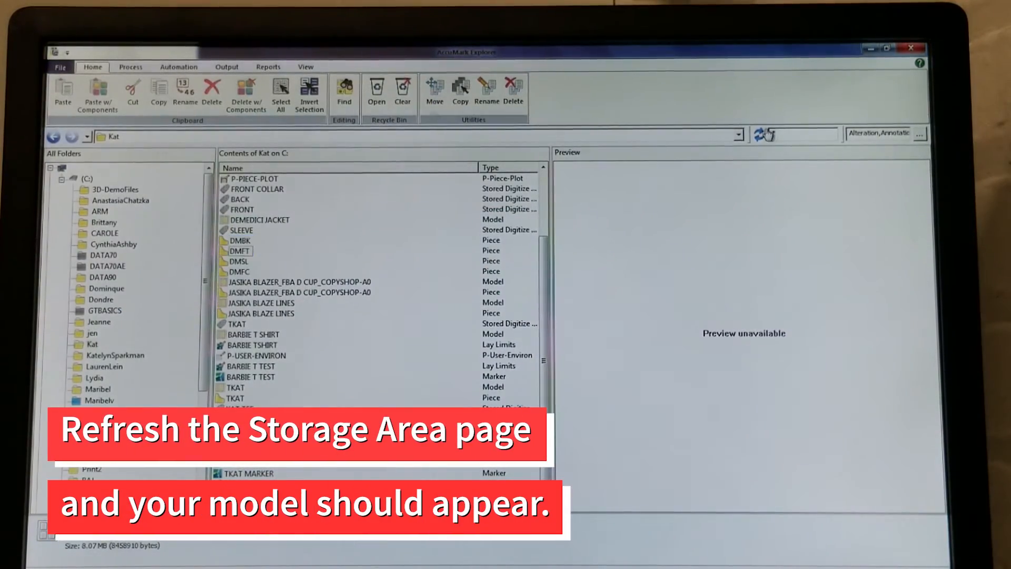
Refresh the Kat storage area and open the KAT JACKET model's piece table.
click(763, 135)
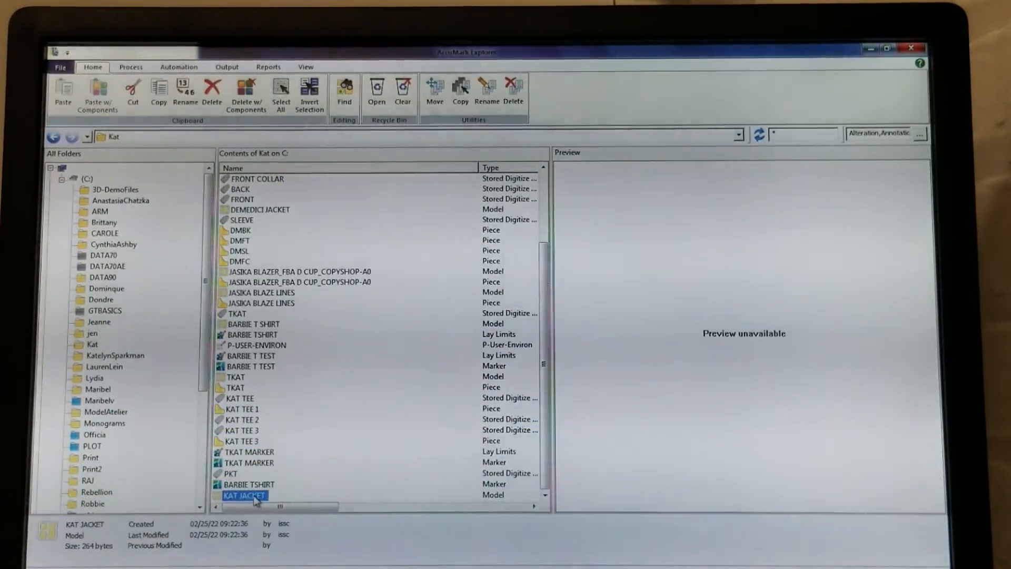
double_click(261, 209)
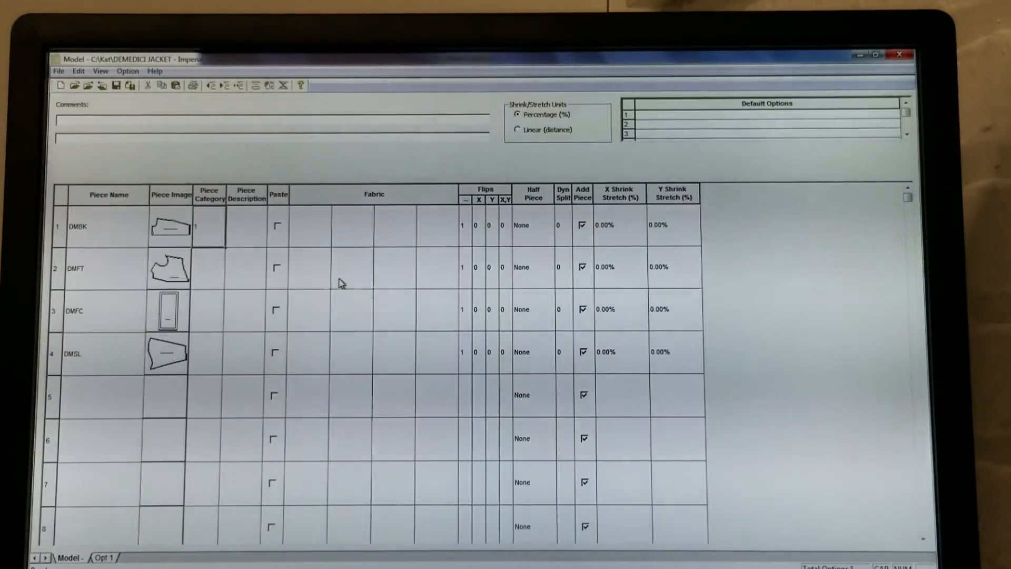